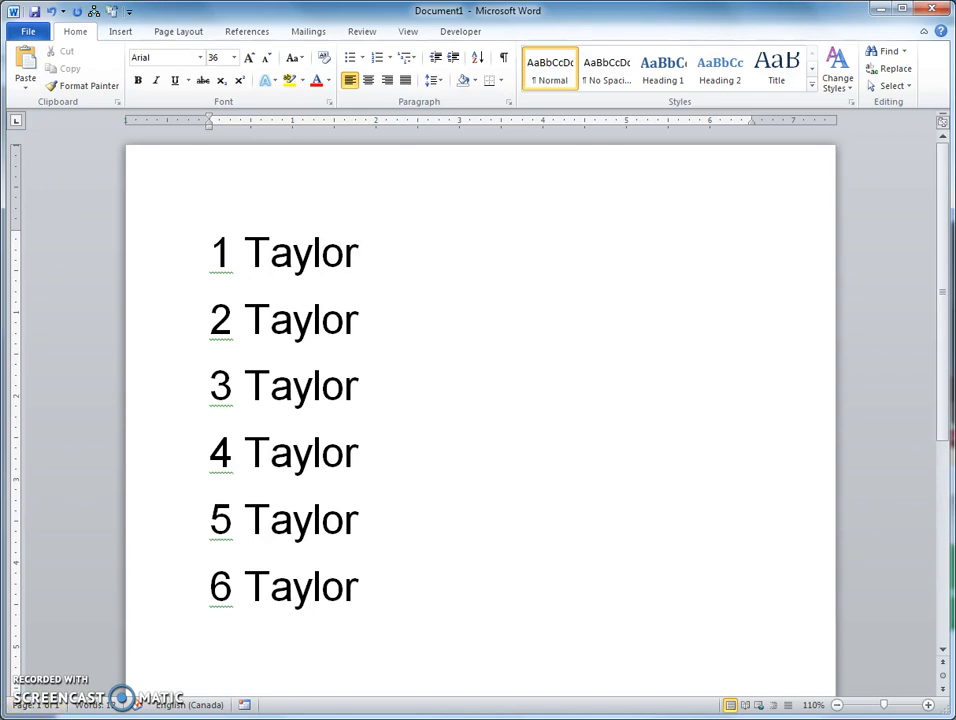
Select all six numbered Taylor lines and change their font from Arial to Gabriola
{"action": "left_click", "coordinate": [360, 252]}
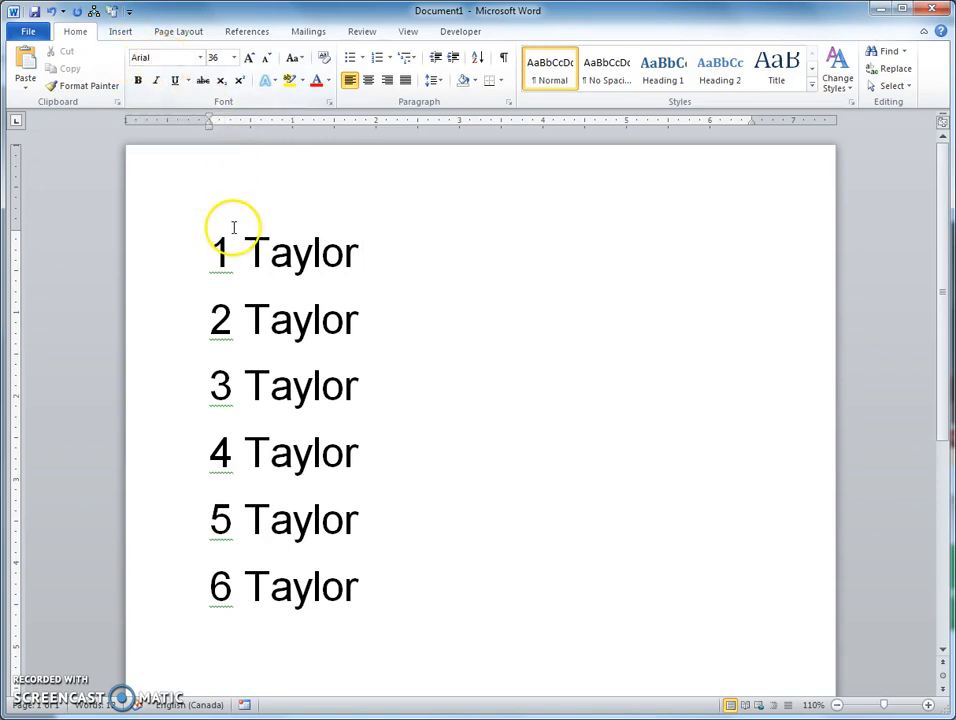
{"action": "left_click_drag", "start_coordinate": [208, 250], "coordinate": [360, 610]}
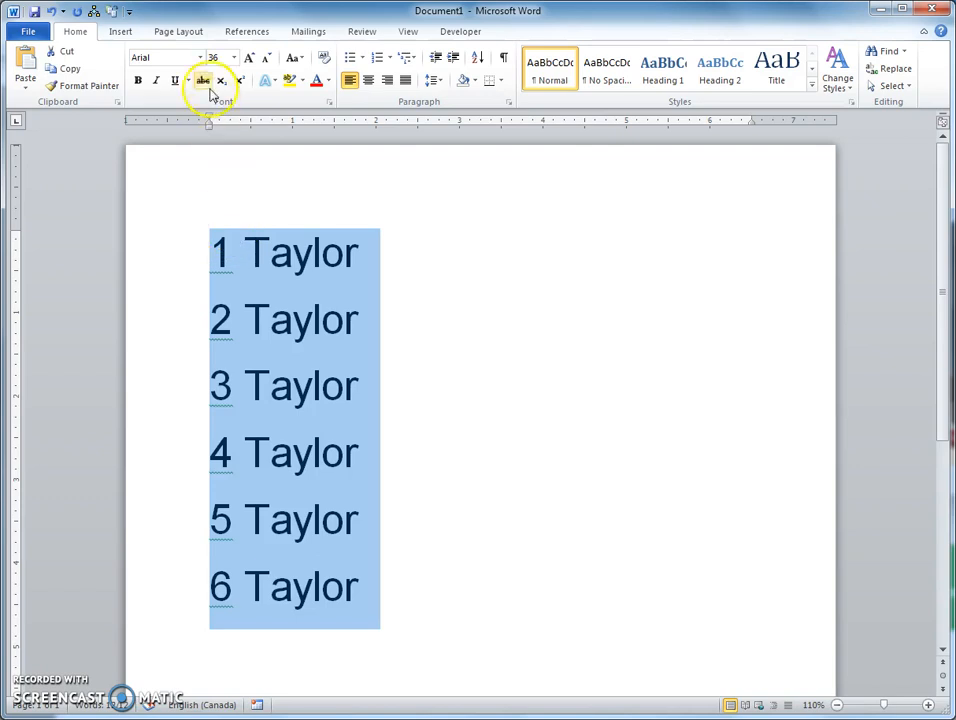
{"action": "left_click", "coordinate": [208, 56]}
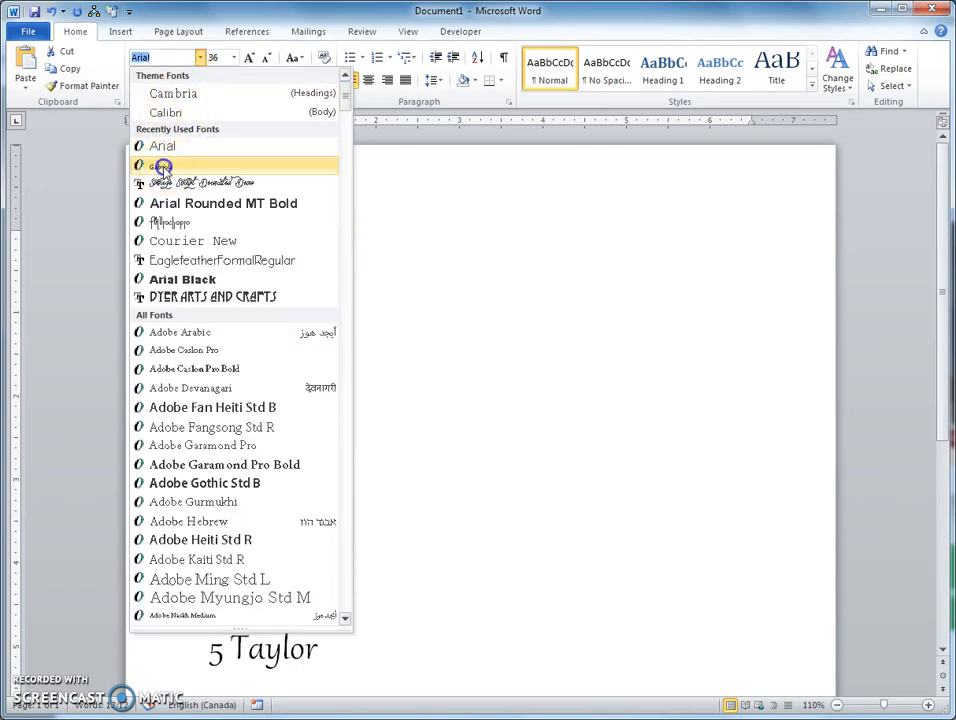
{"action": "left_click", "coordinate": [164, 164]}
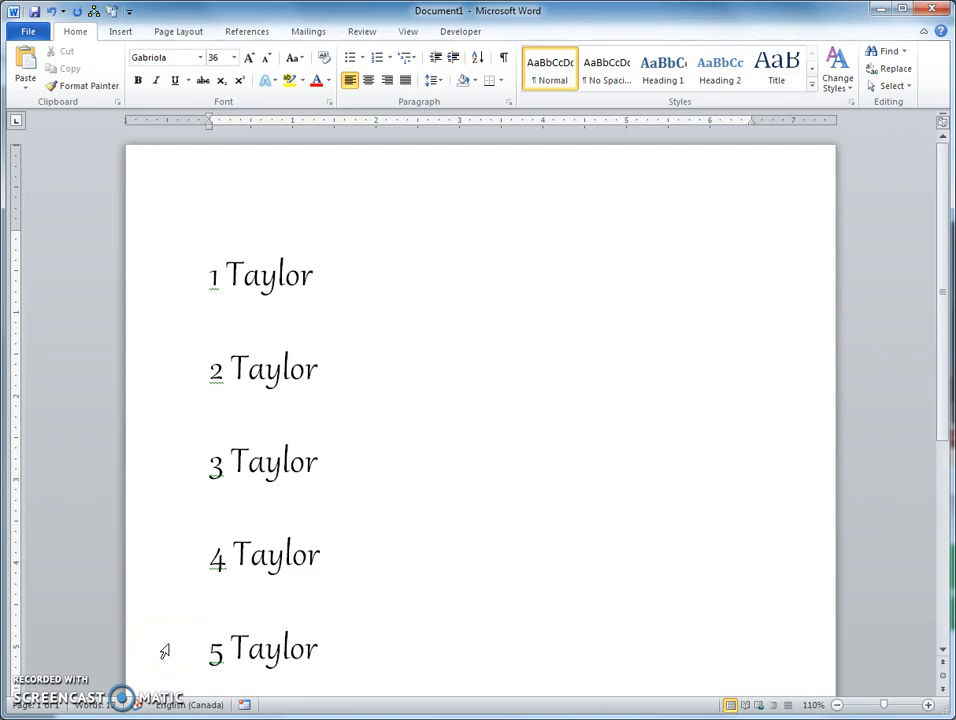
{"action": "left_click", "coordinate": [282, 296]}
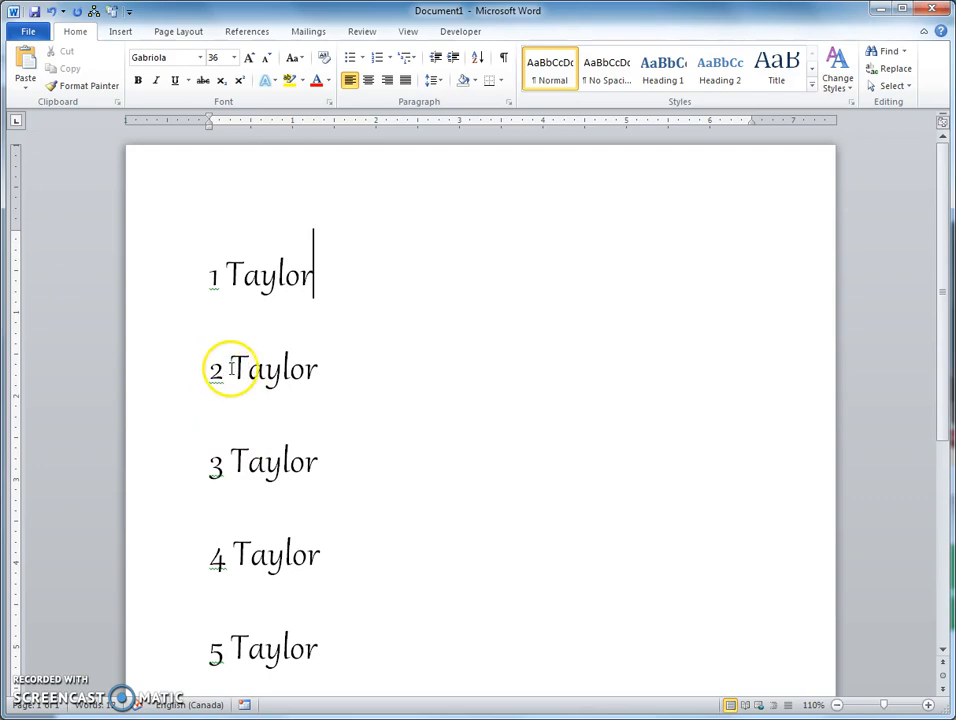
Give Taylor on line 2 a swashier Gabriola stylistic set via the advanced font settings
{"action": "double_click", "coordinate": [268, 368]}
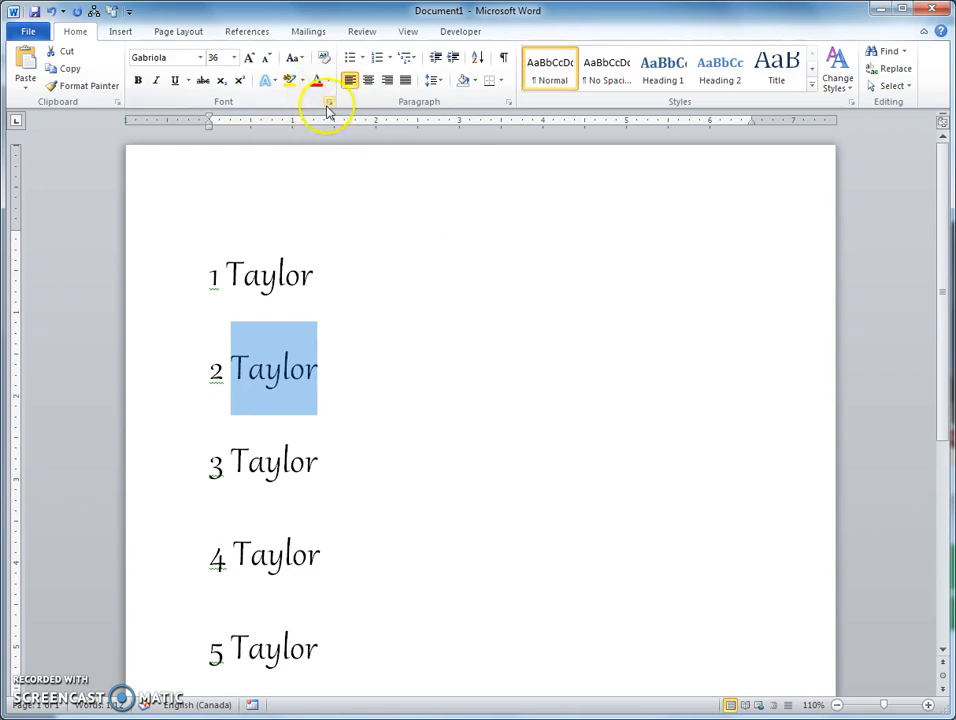
{"action": "left_click", "coordinate": [330, 102]}
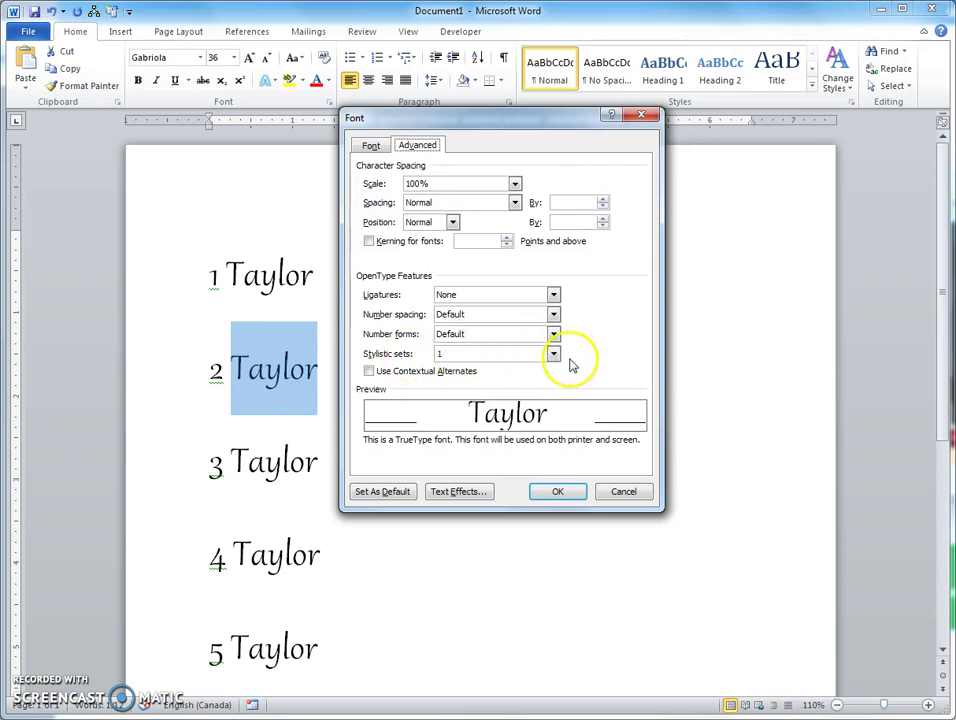
{"action": "left_click", "coordinate": [552, 352]}
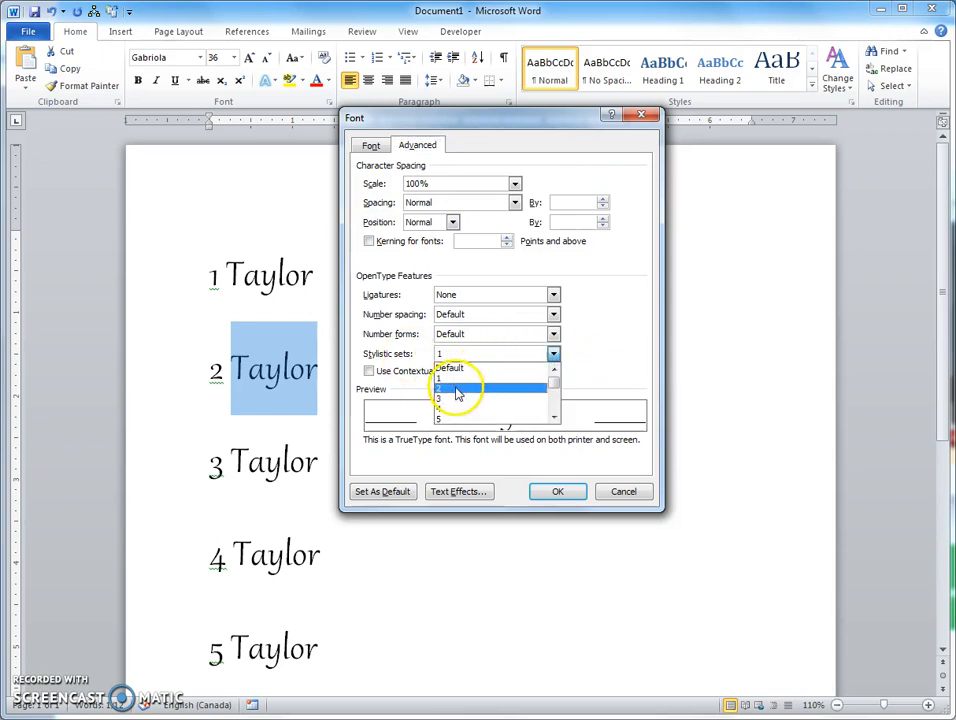
{"action": "left_click", "coordinate": [444, 384]}
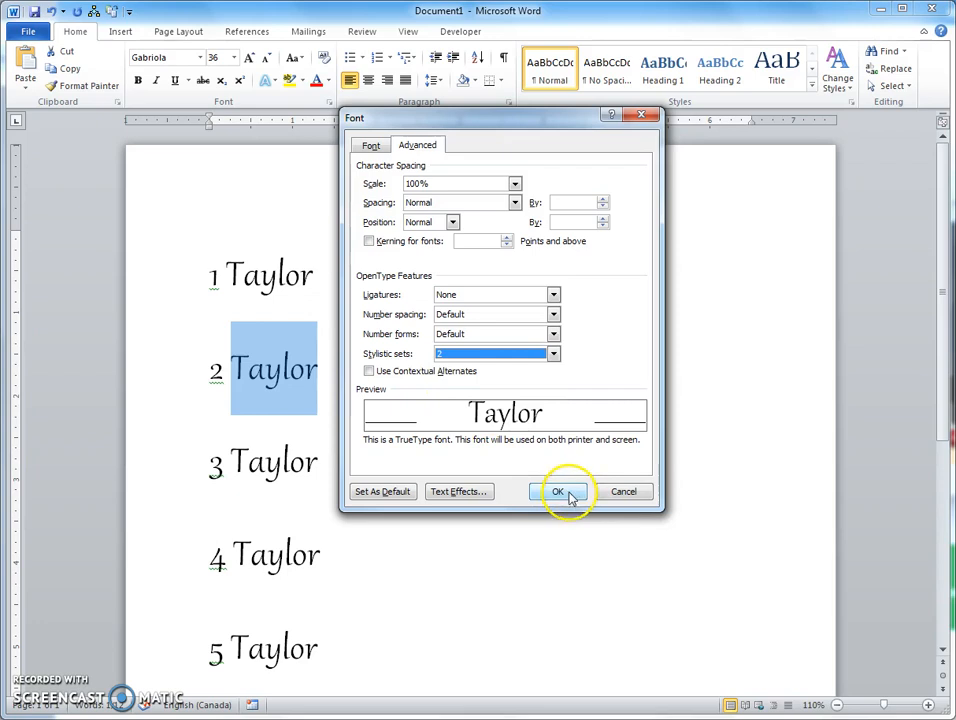
{"action": "left_click", "coordinate": [560, 492]}
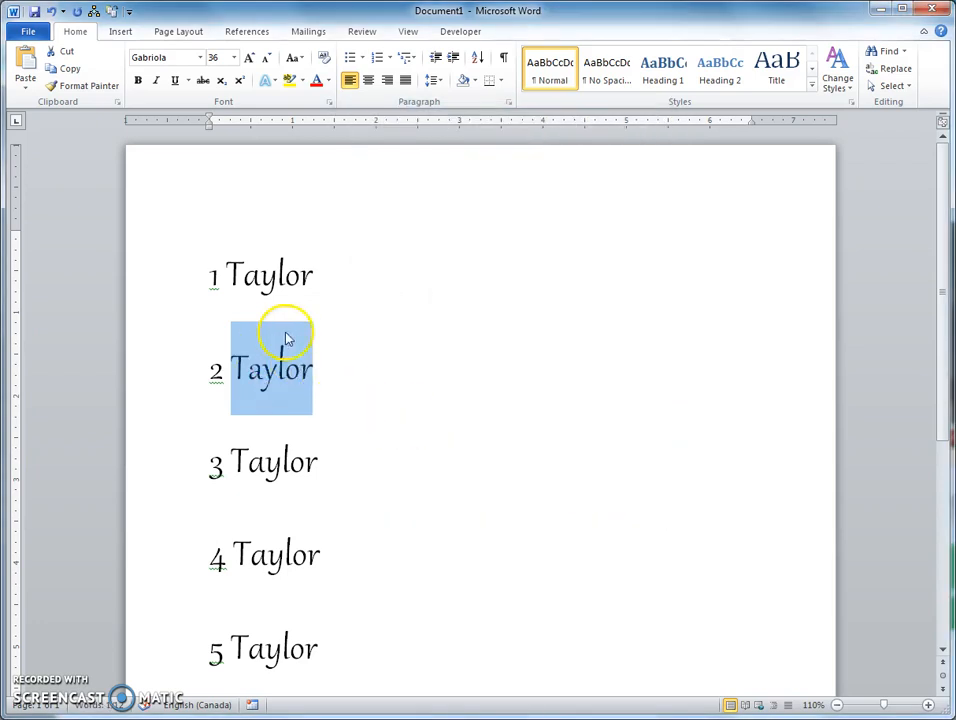
{"action": "mouse_move", "coordinate": [262, 376]}
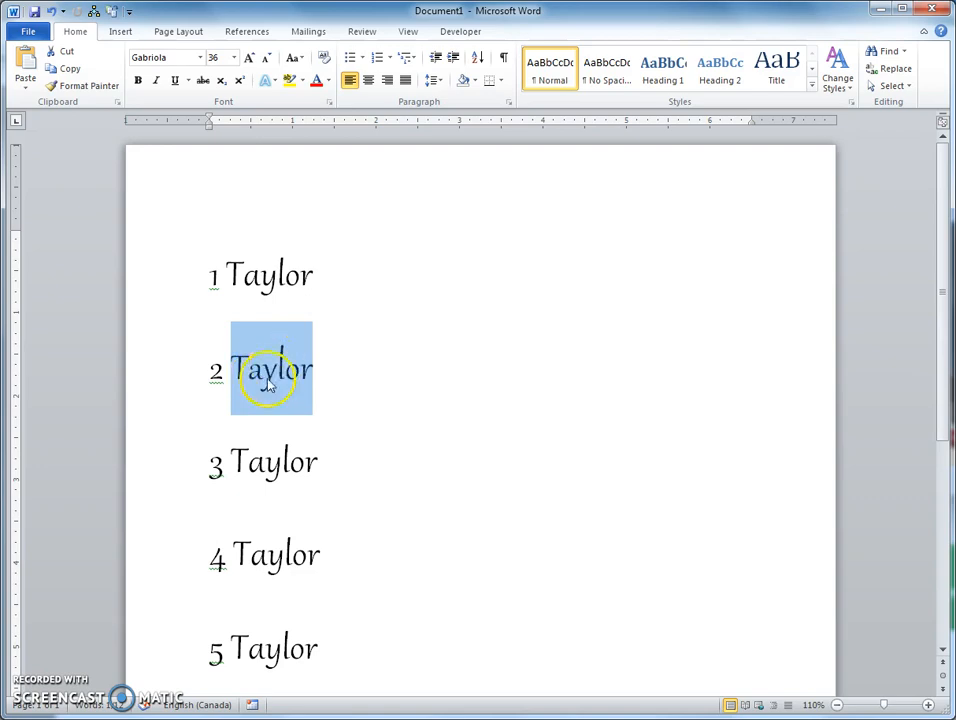
{"action": "mouse_move", "coordinate": [264, 328]}
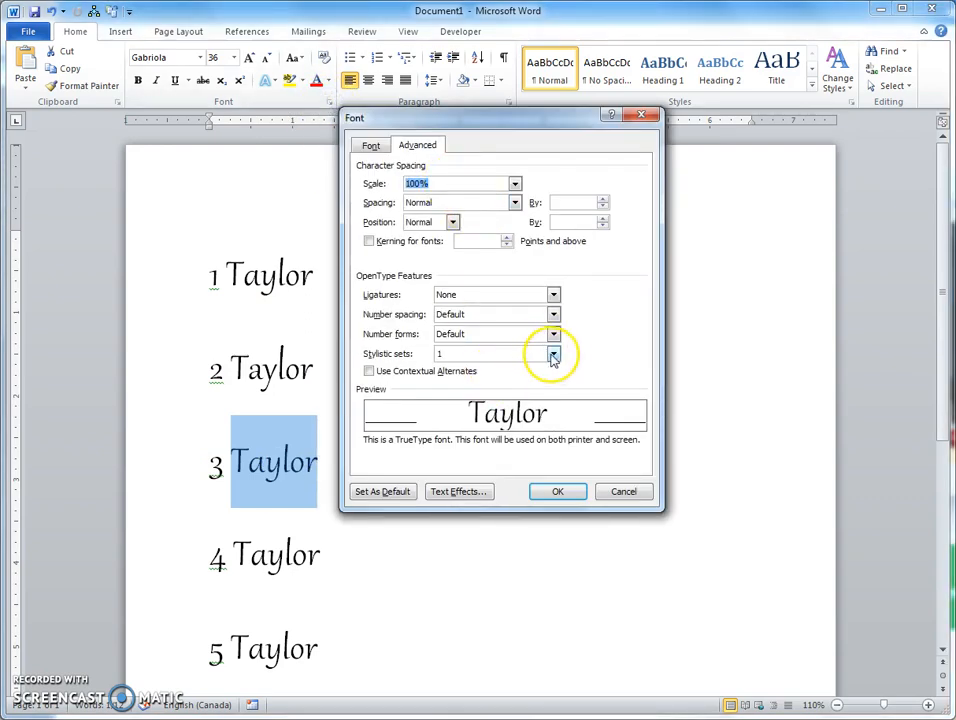
Choose a more ornate Gabriola stylistic set for Taylor on line 3
{"action": "left_click", "coordinate": [552, 352]}
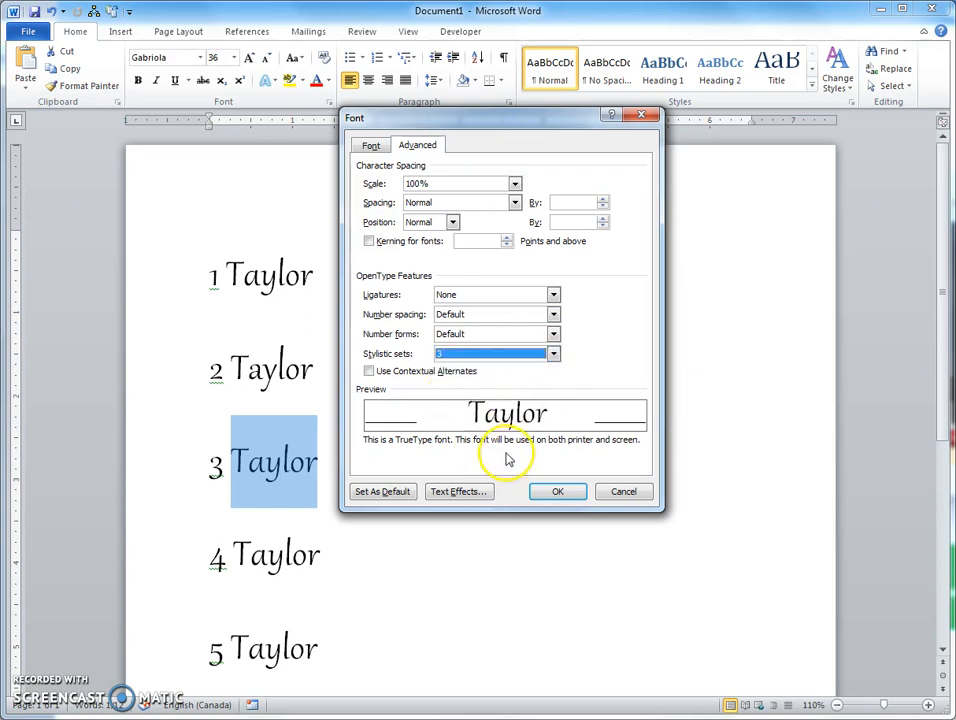
{"action": "left_click", "coordinate": [556, 492]}
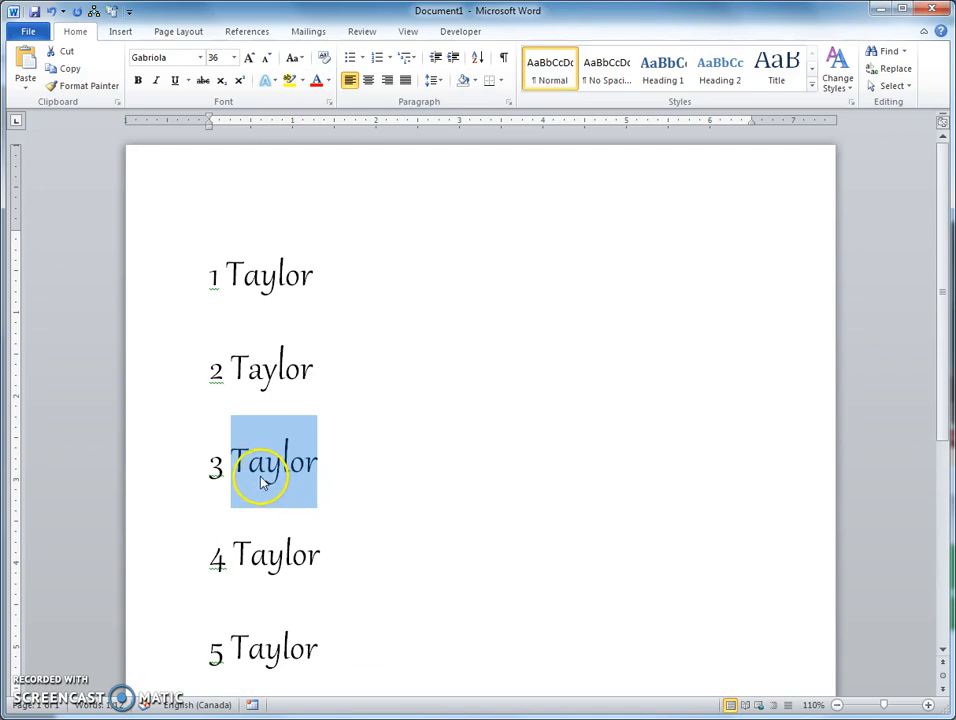
{"action": "mouse_move", "coordinate": [252, 442]}
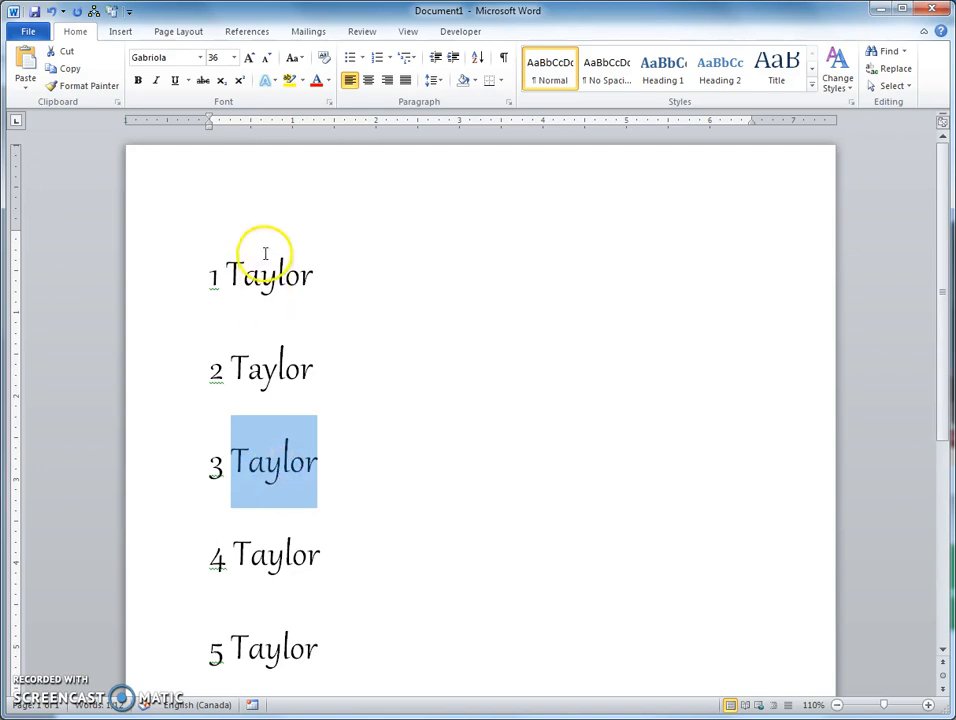
{"action": "mouse_move", "coordinate": [288, 528]}
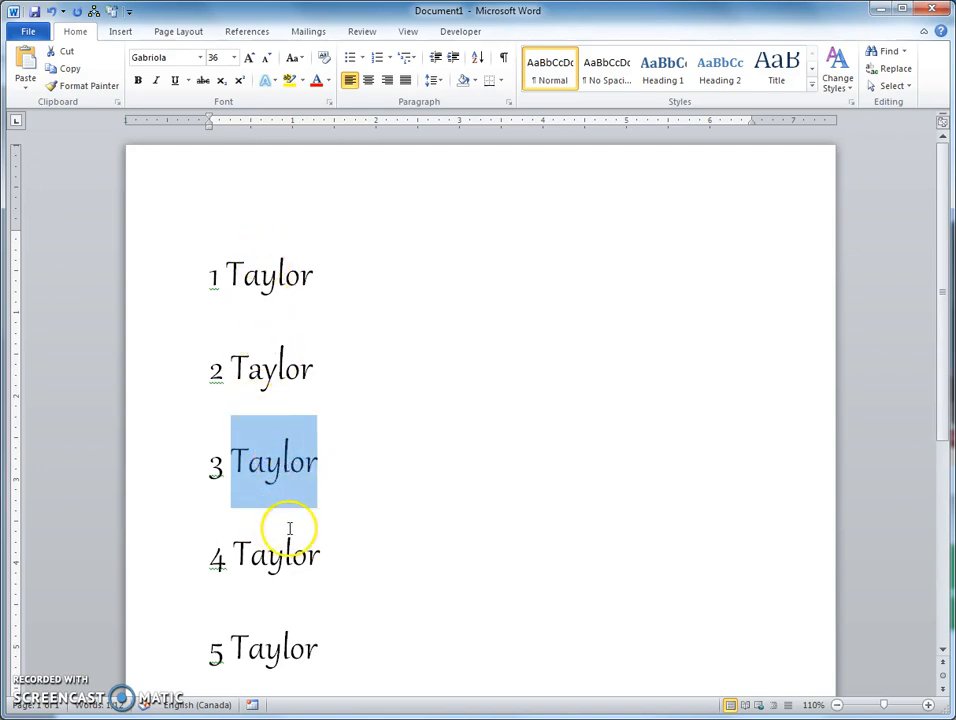
Apply Gabriola stylistic set 4 to Taylor on line 4
{"action": "double_click", "coordinate": [280, 556]}
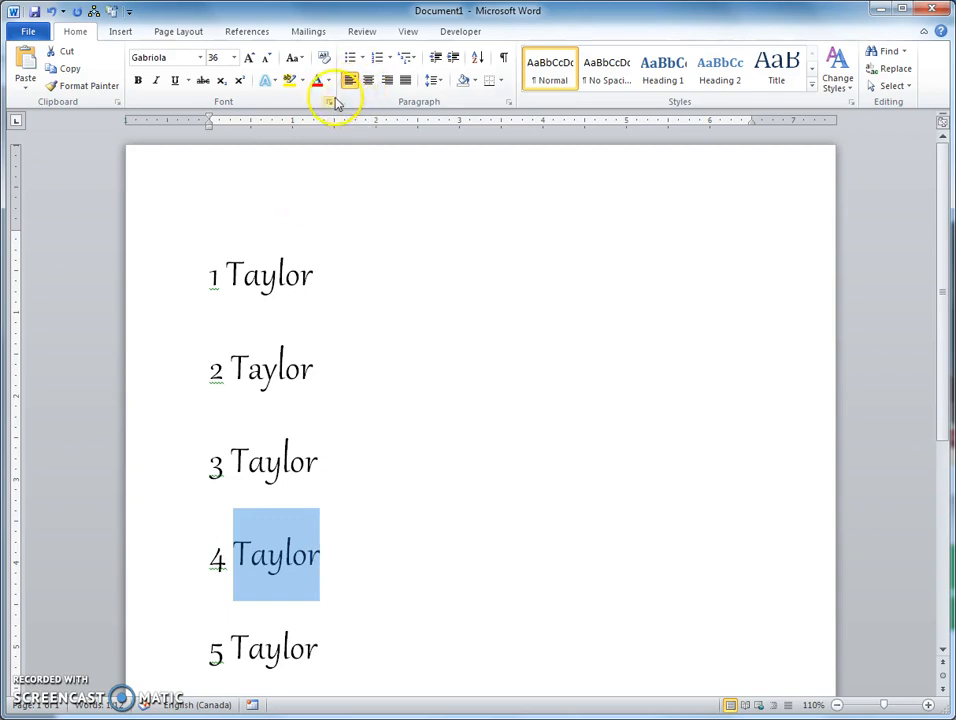
{"action": "left_click", "coordinate": [326, 100]}
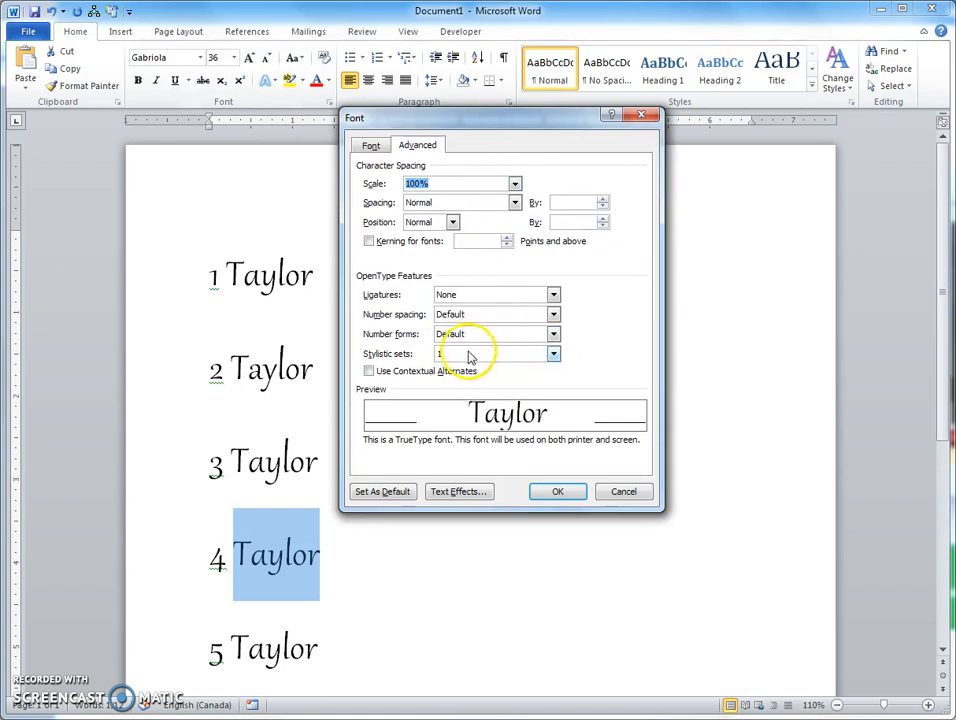
{"action": "left_click", "coordinate": [552, 352]}
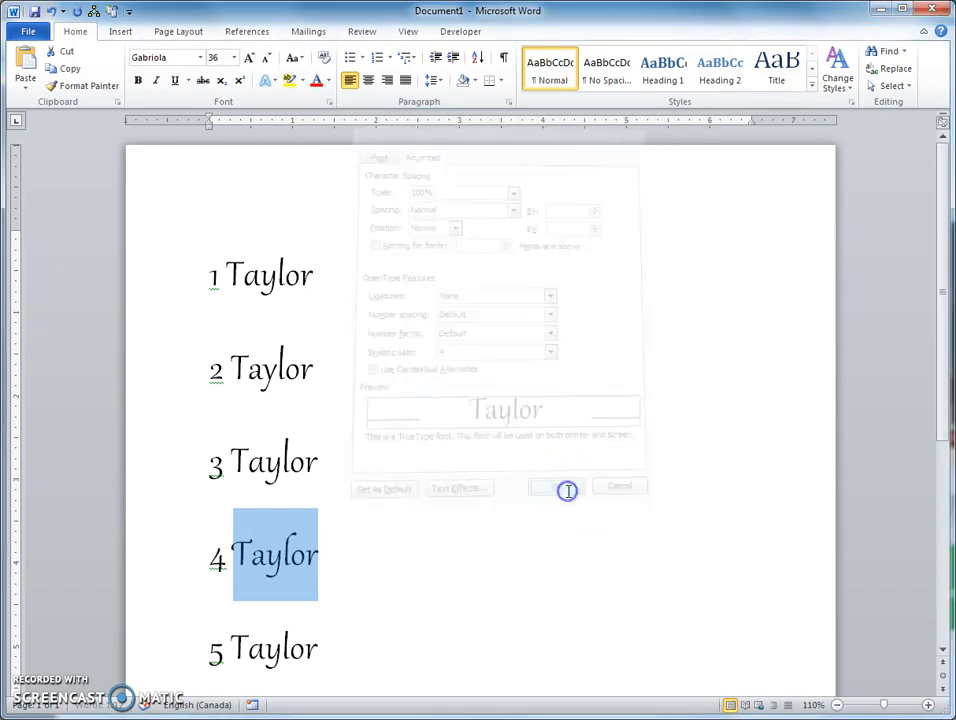
{"action": "left_click", "coordinate": [564, 488]}
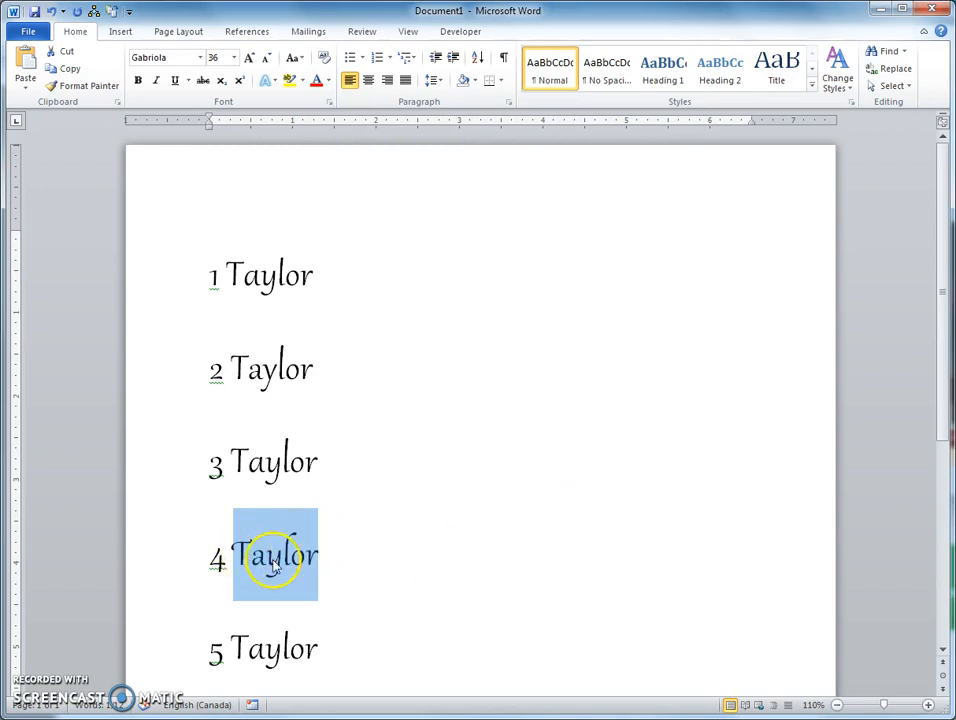
{"action": "mouse_move", "coordinate": [284, 570]}
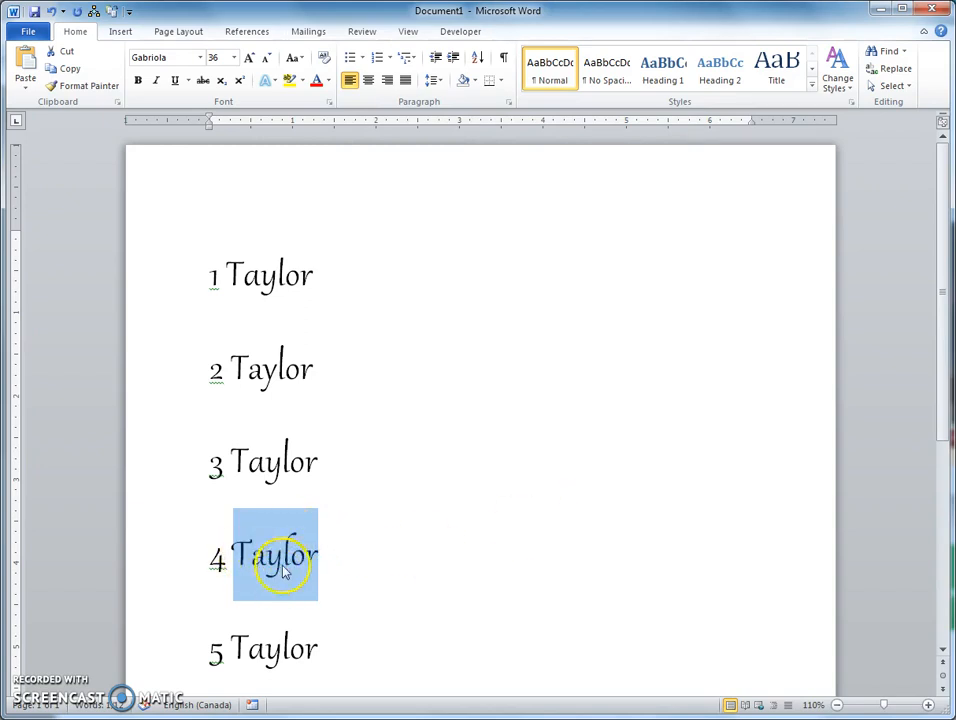
{"action": "mouse_move", "coordinate": [232, 616]}
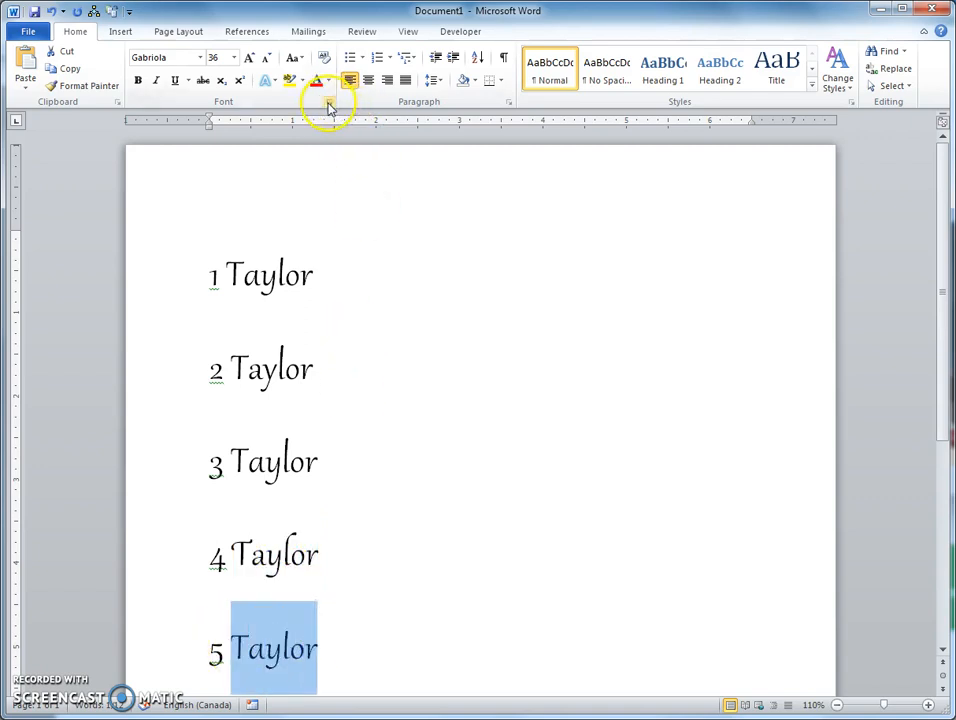
Apply Gabriola stylistic set 5 to Taylor on line 5
{"action": "left_click", "coordinate": [332, 104]}
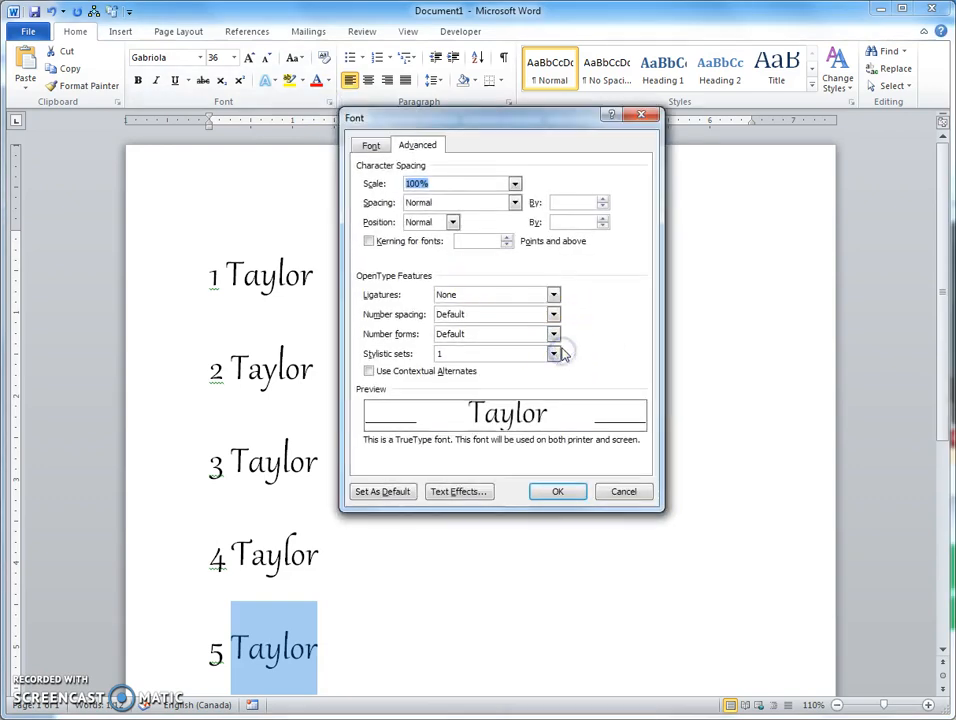
{"action": "left_click", "coordinate": [552, 352]}
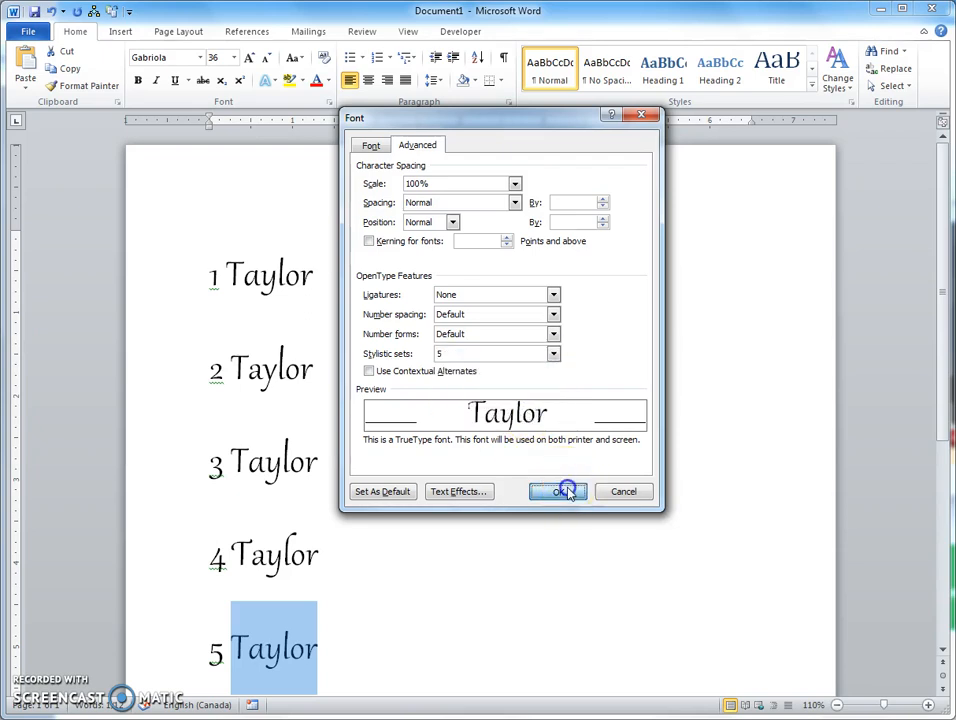
{"action": "left_click", "coordinate": [558, 492]}
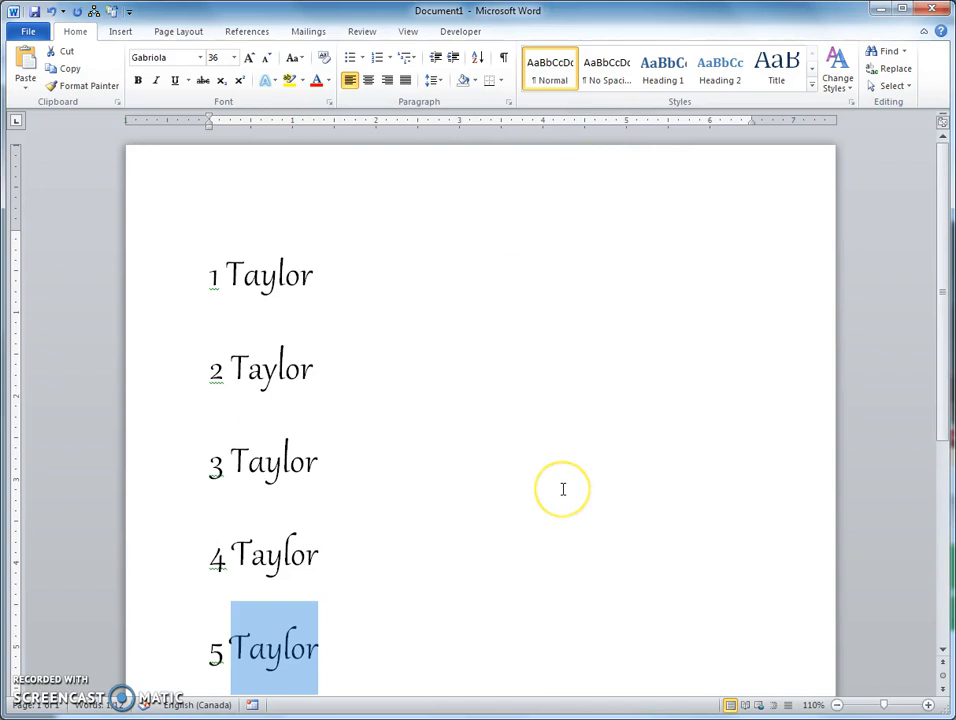
{"action": "mouse_move", "coordinate": [244, 632]}
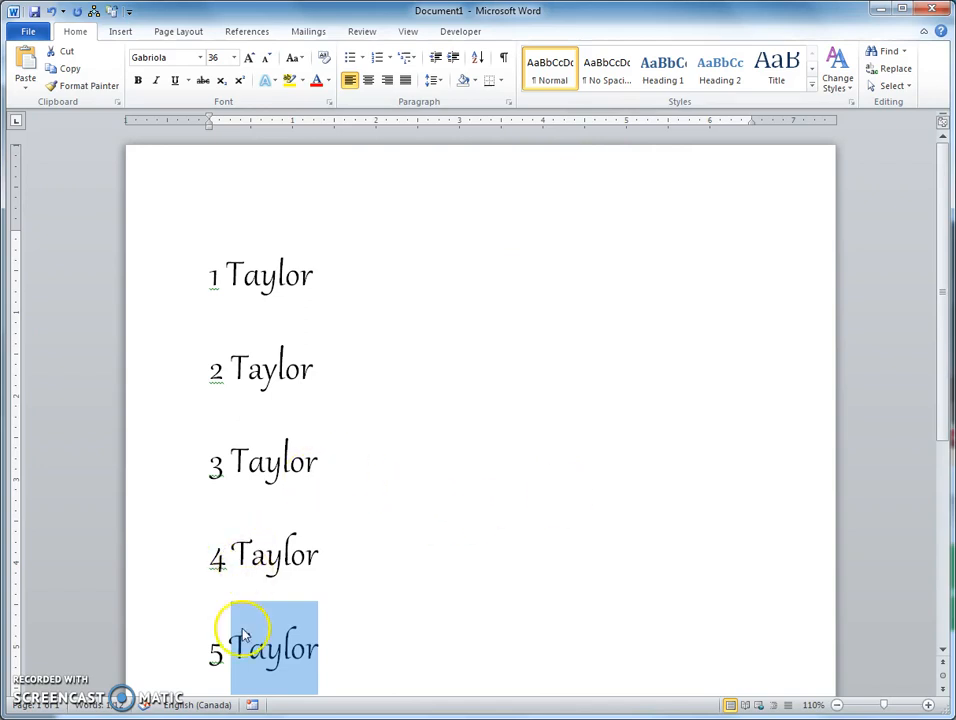
{"action": "scroll", "scroll_direction": "down", "scroll_amount": 3}
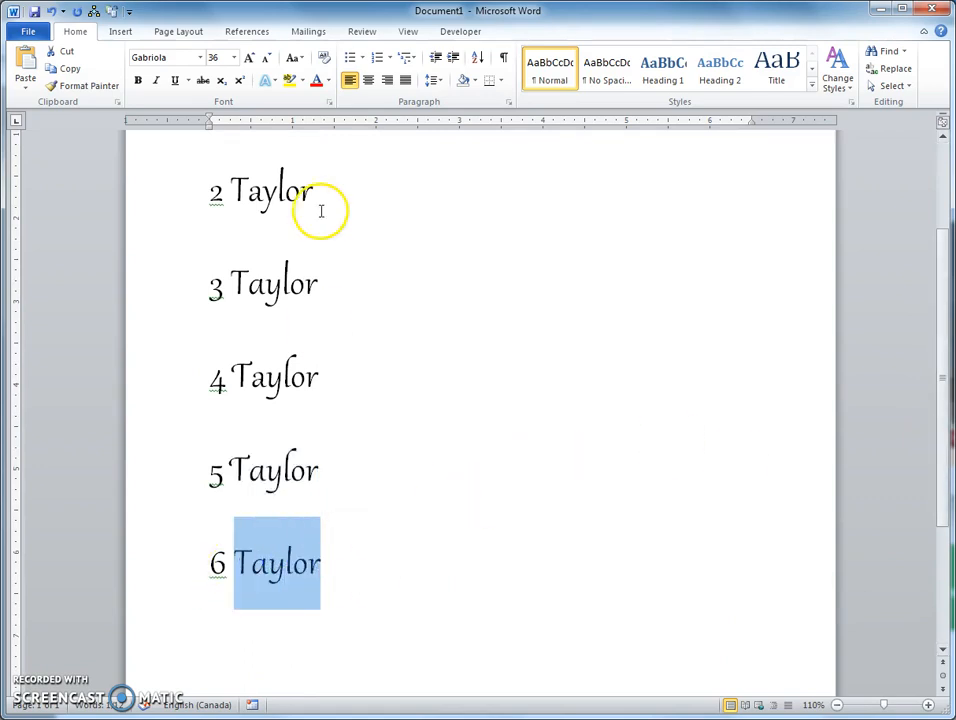
Apply Gabriola stylistic set 6, with large swashes, to Taylor on line 6
{"action": "left_click", "coordinate": [324, 102]}
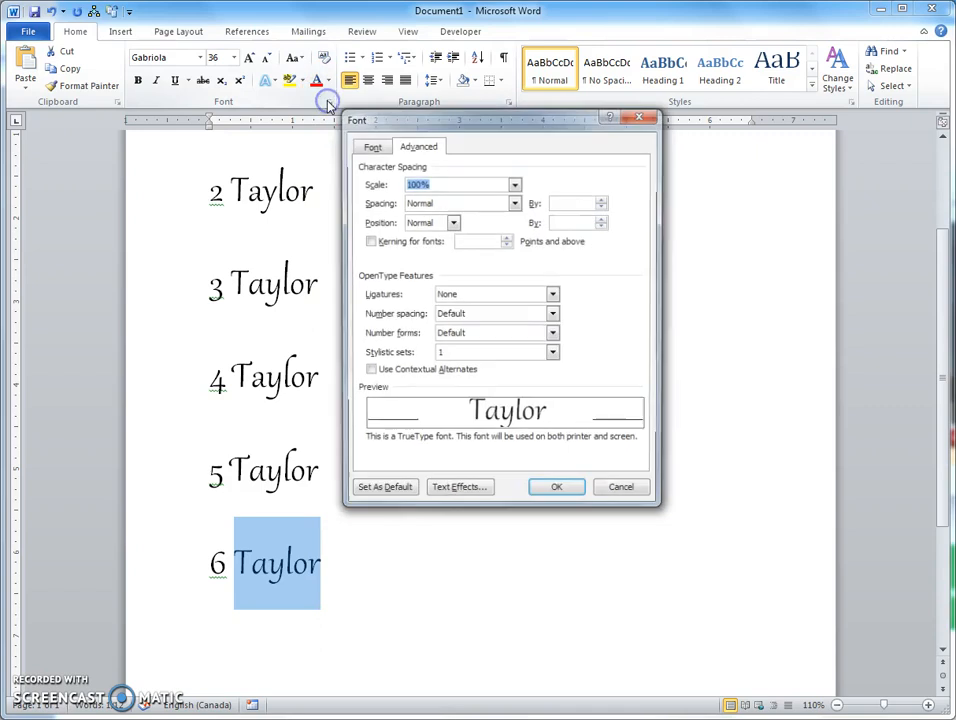
{"action": "left_click", "coordinate": [552, 352]}
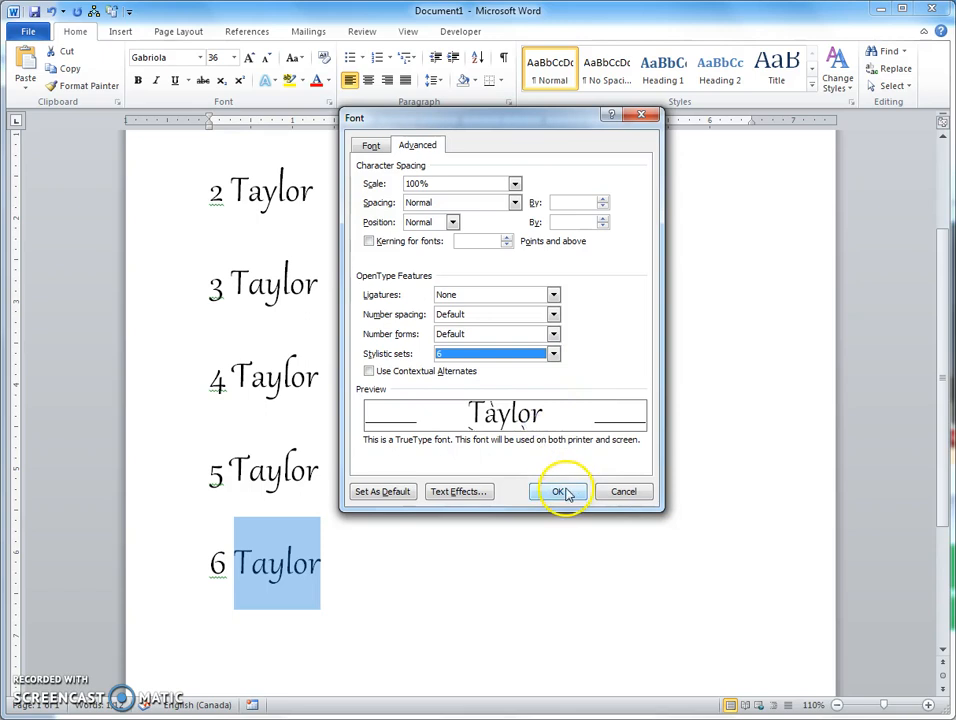
{"action": "left_click", "coordinate": [560, 492]}
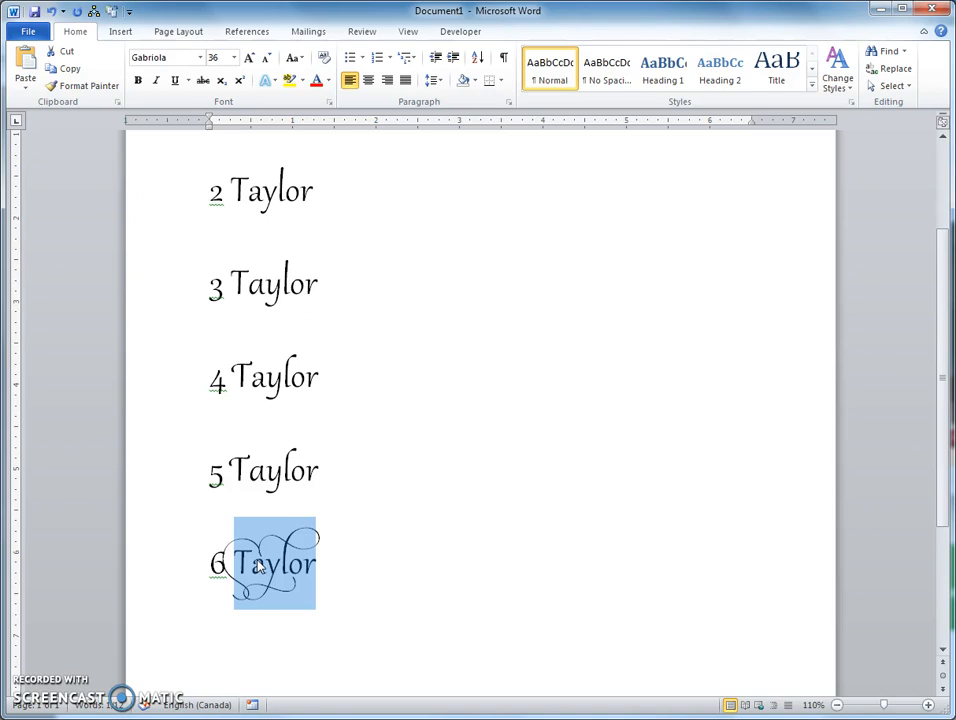
{"action": "mouse_move", "coordinate": [348, 564]}
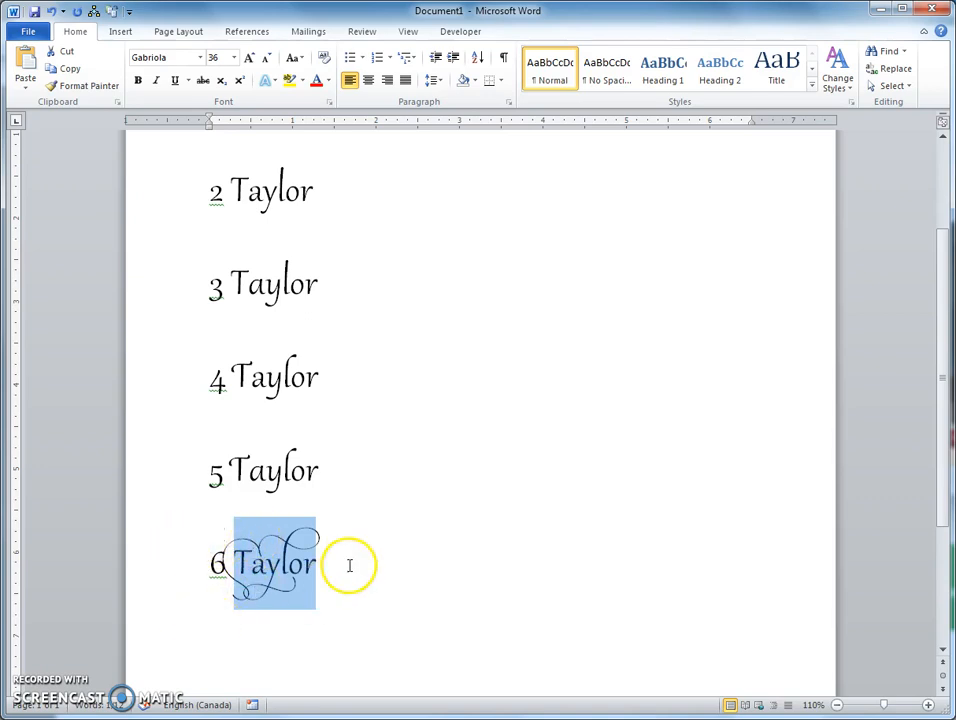
{"action": "mouse_move", "coordinate": [264, 472]}
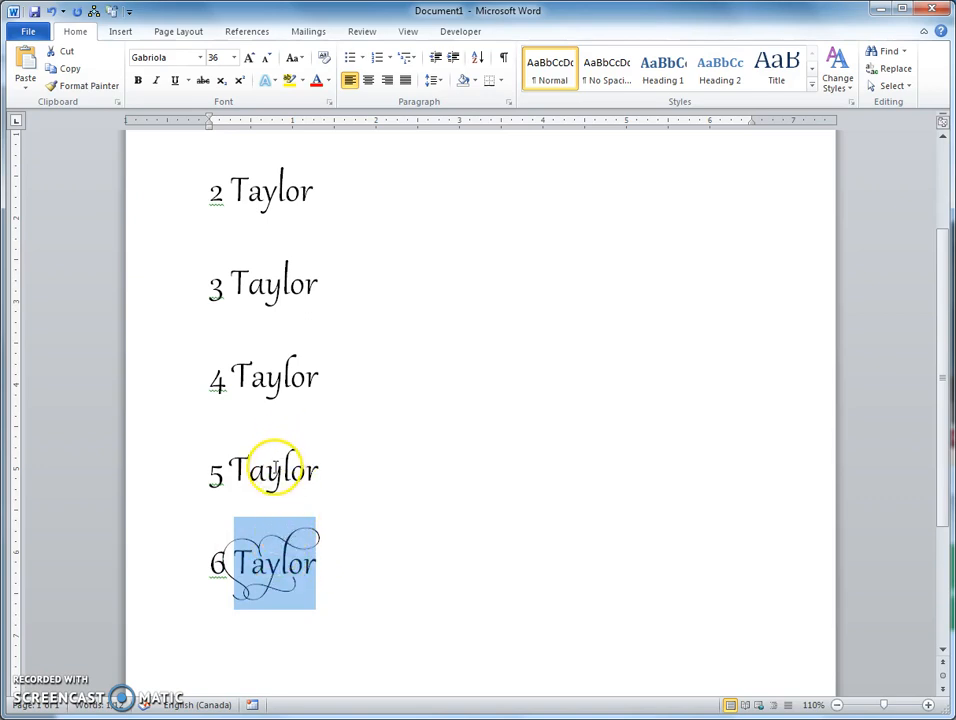
{"action": "mouse_move", "coordinate": [276, 260]}
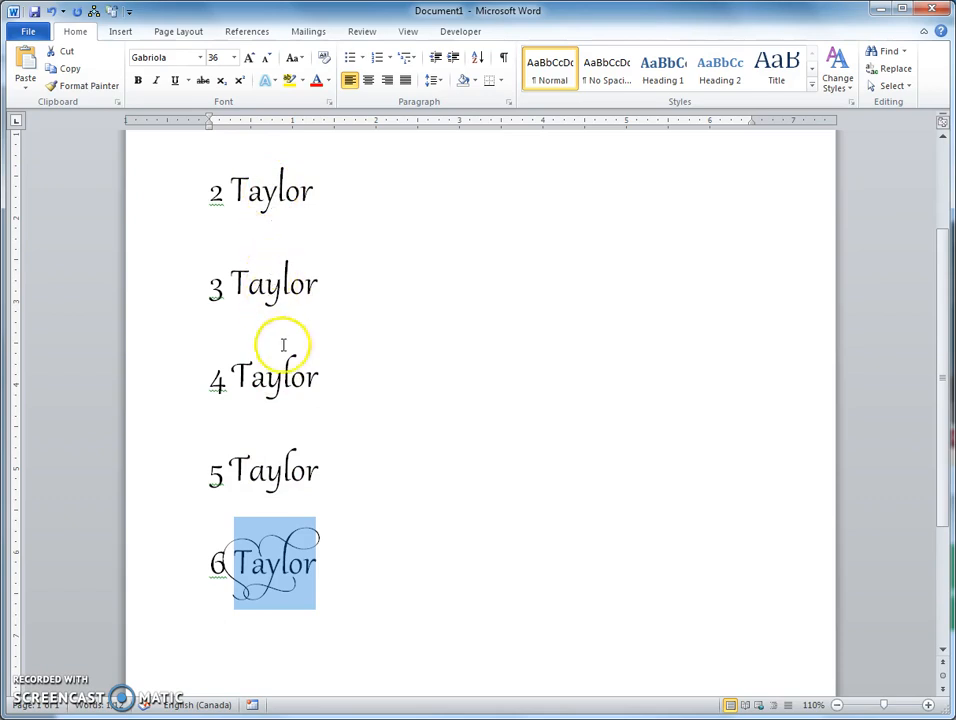
{"action": "mouse_move", "coordinate": [270, 588]}
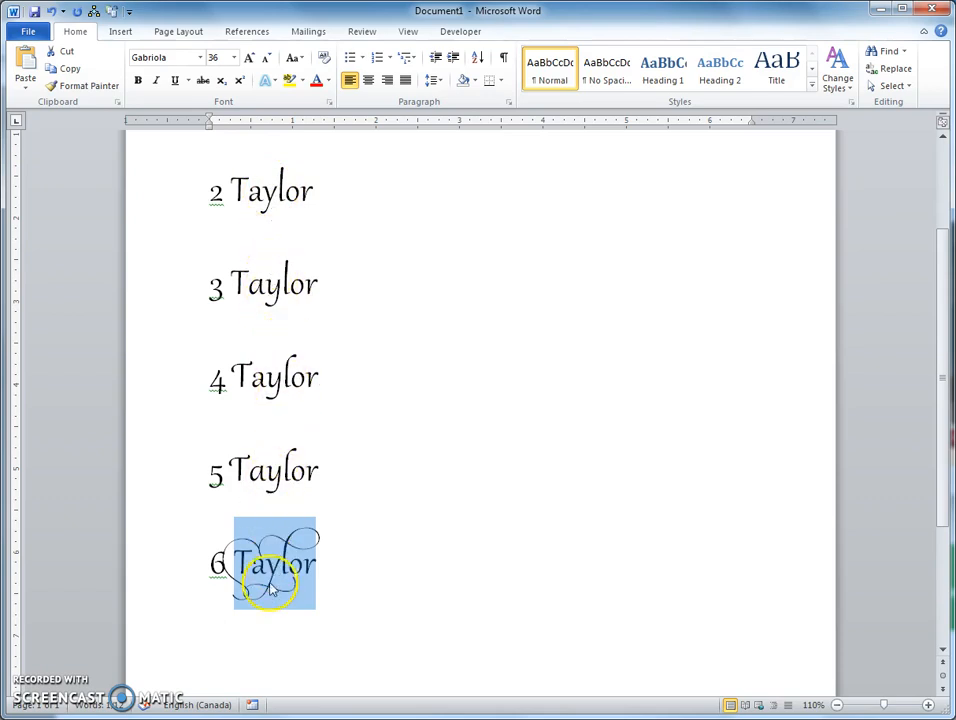